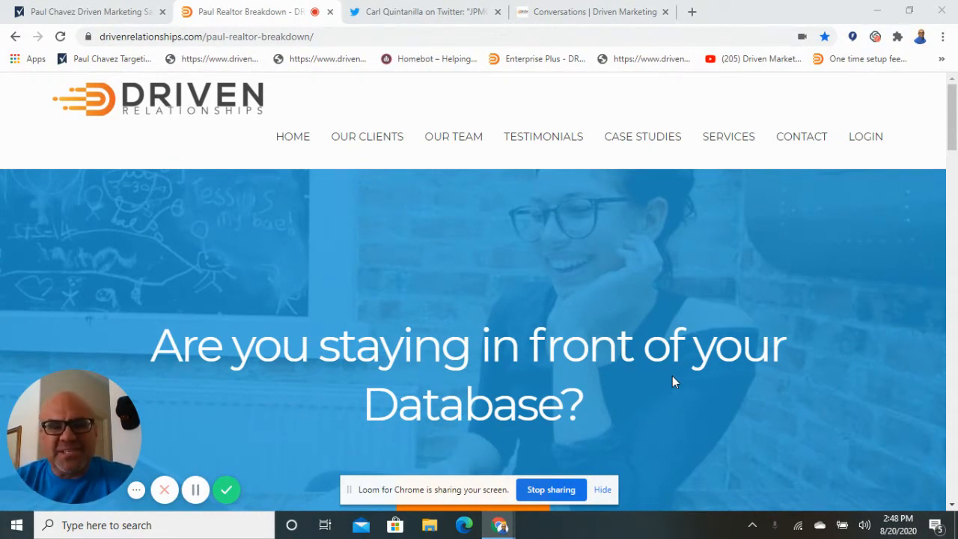
{"action": "mouse_move", "coordinate": [501, 117]}
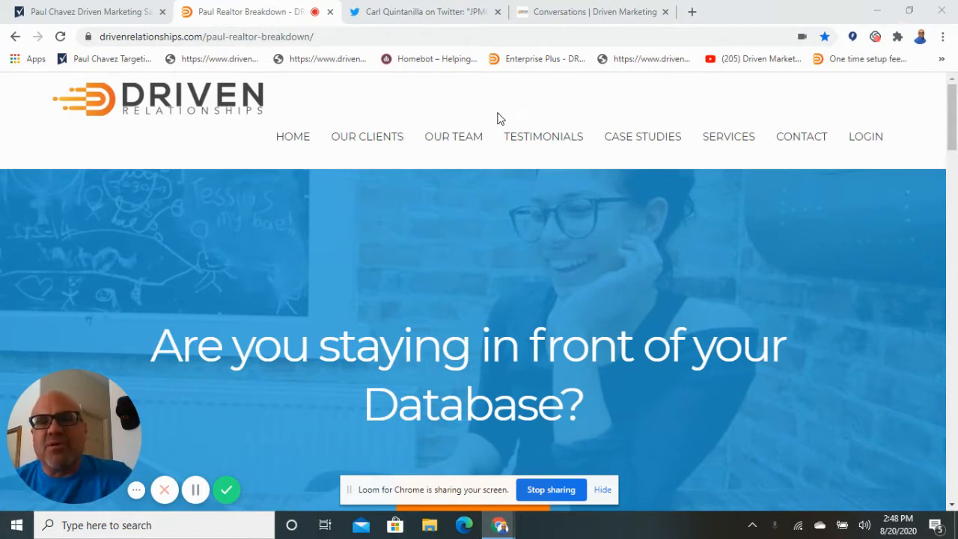
Show Carl Quintanilla's tweet on mortgage delinquency jumping from 4.4% to 8.2% with its chart.
{"action": "left_click", "coordinate": [423, 12]}
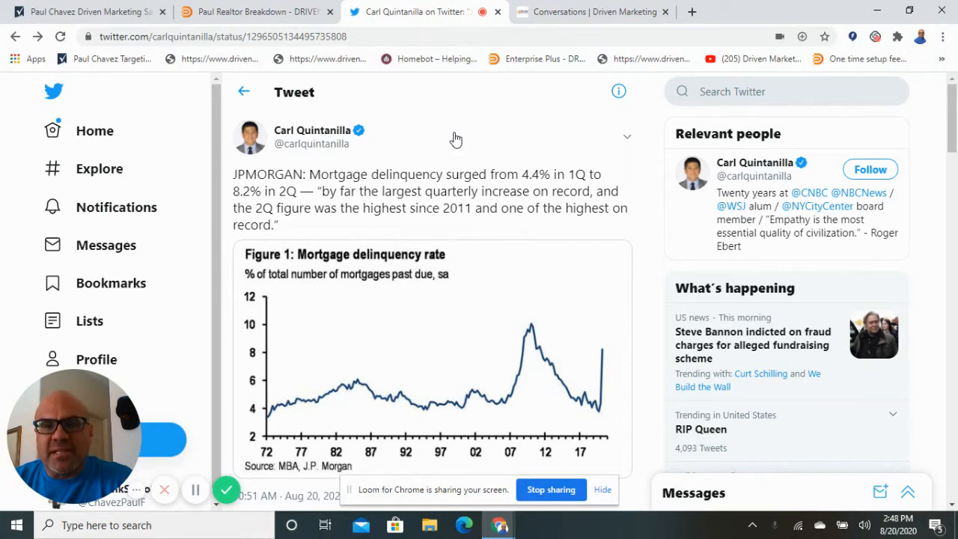
{"action": "mouse_move", "coordinate": [452, 159]}
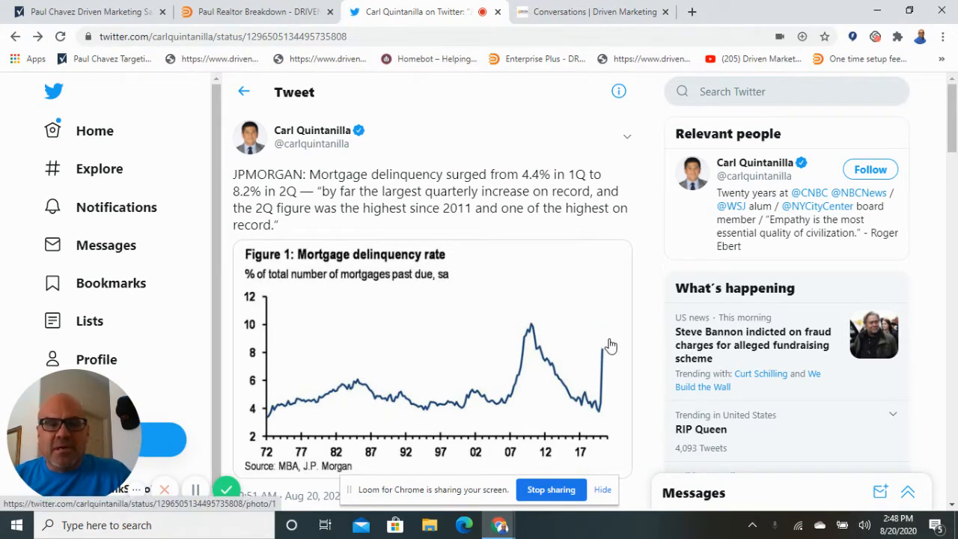
{"action": "mouse_move", "coordinate": [593, 346]}
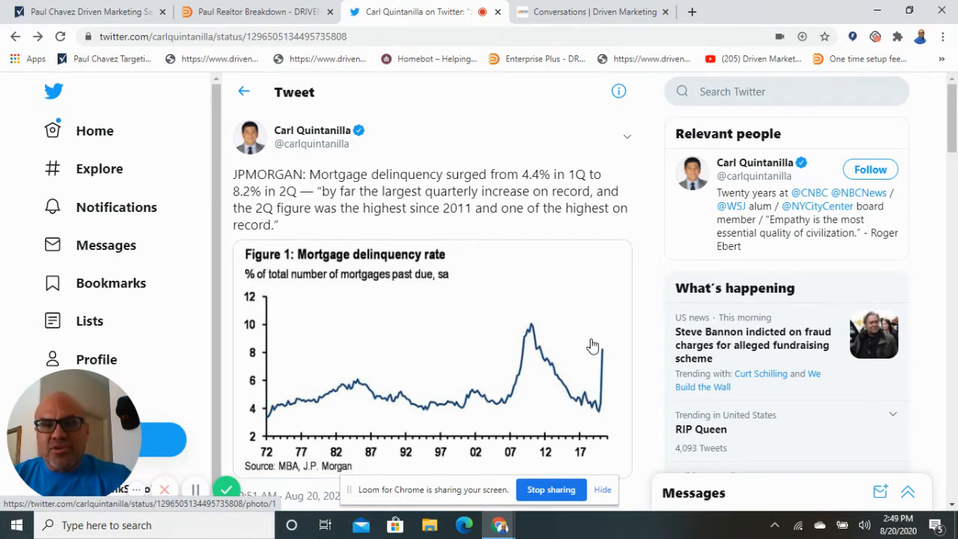
{"action": "mouse_move", "coordinate": [587, 350]}
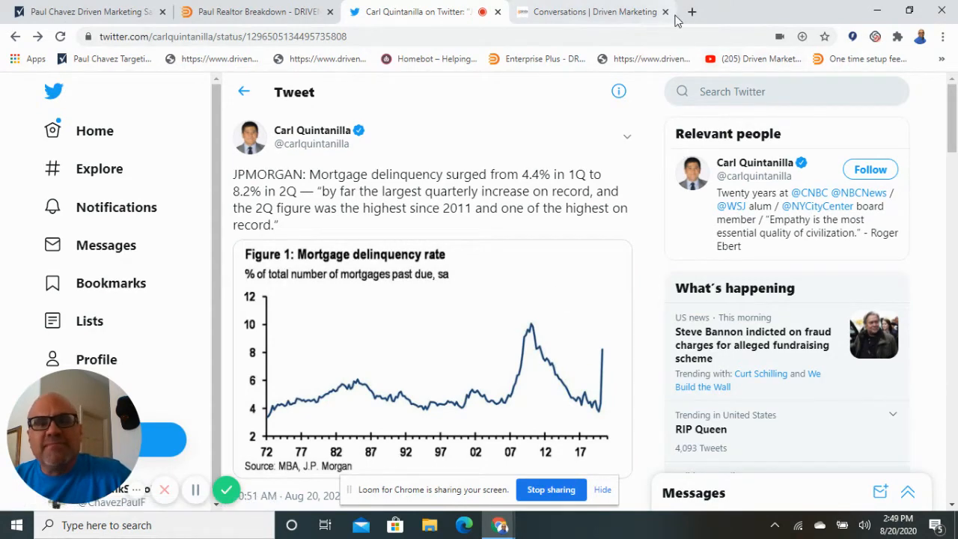
{"action": "left_click", "coordinate": [599, 12]}
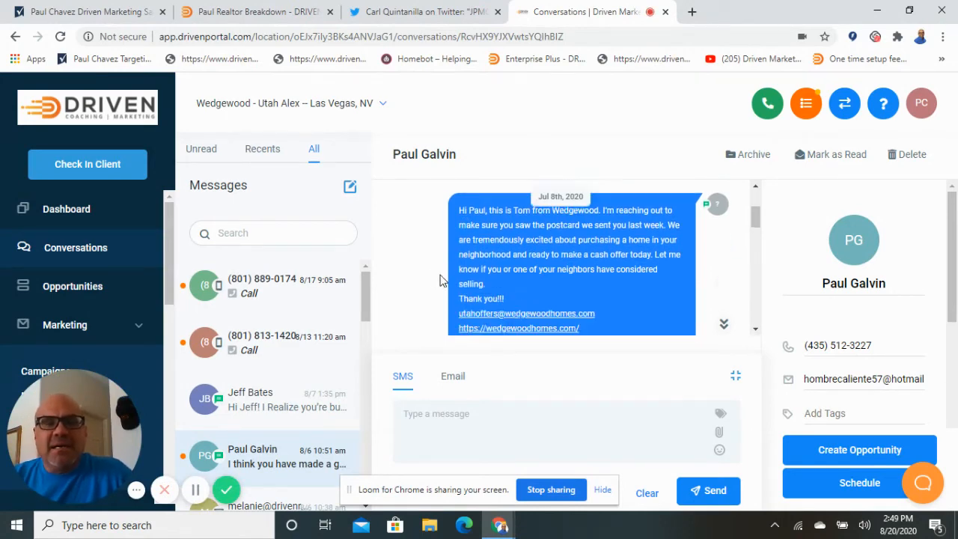
{"action": "scroll", "scroll_direction": "down", "scroll_amount": 3}
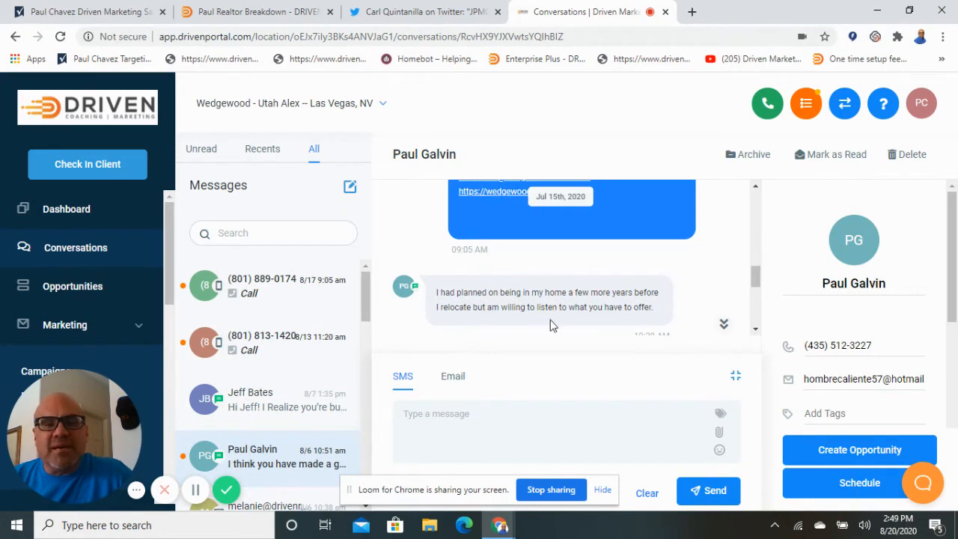
{"action": "mouse_move", "coordinate": [581, 326]}
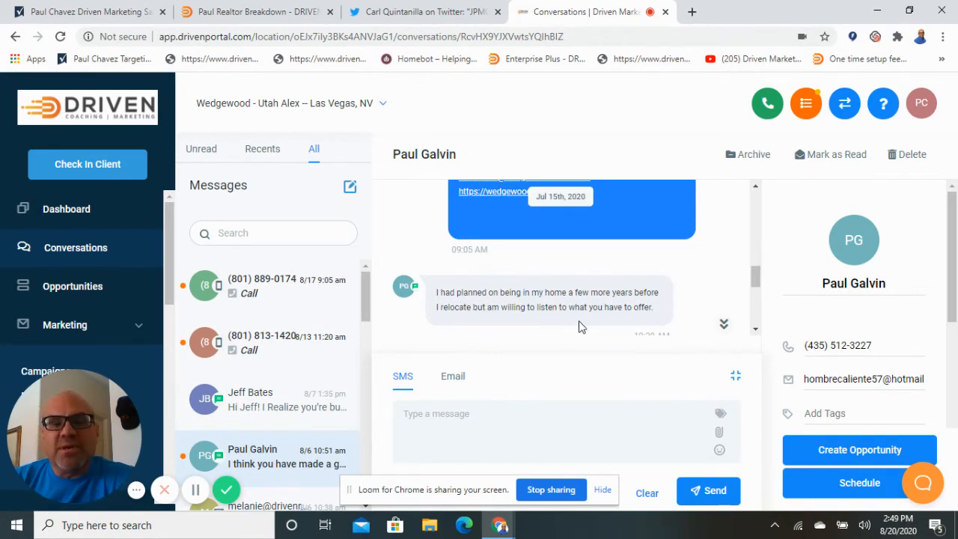